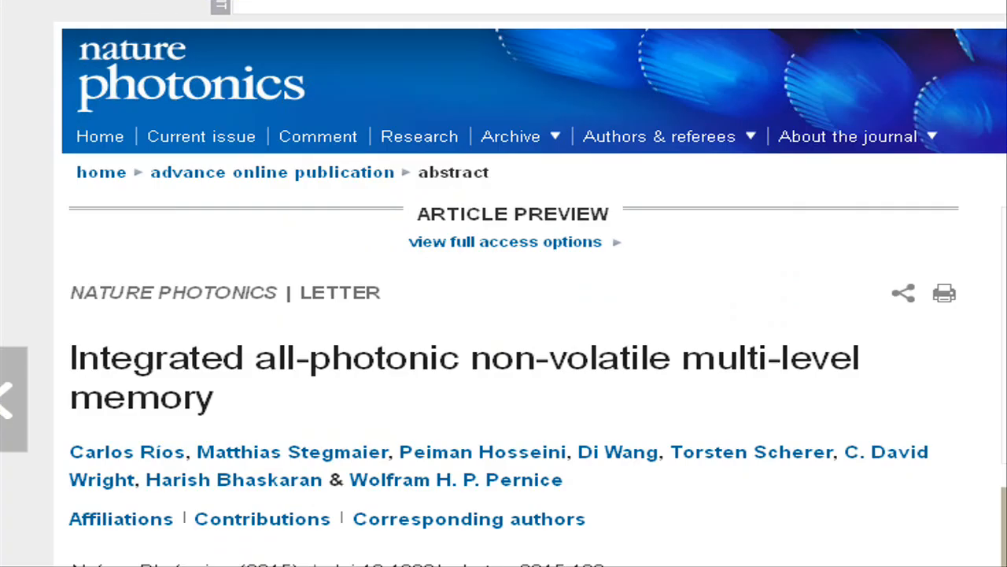
Scroll past the abstract to the 'At a glance' four-figure carousel
scroll(down, 3)
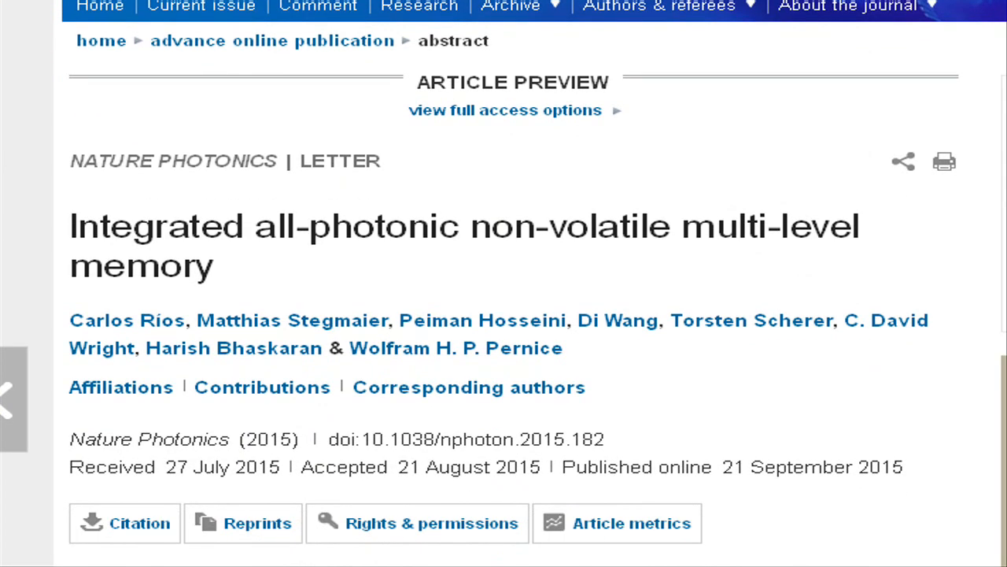
scroll(down, 3)
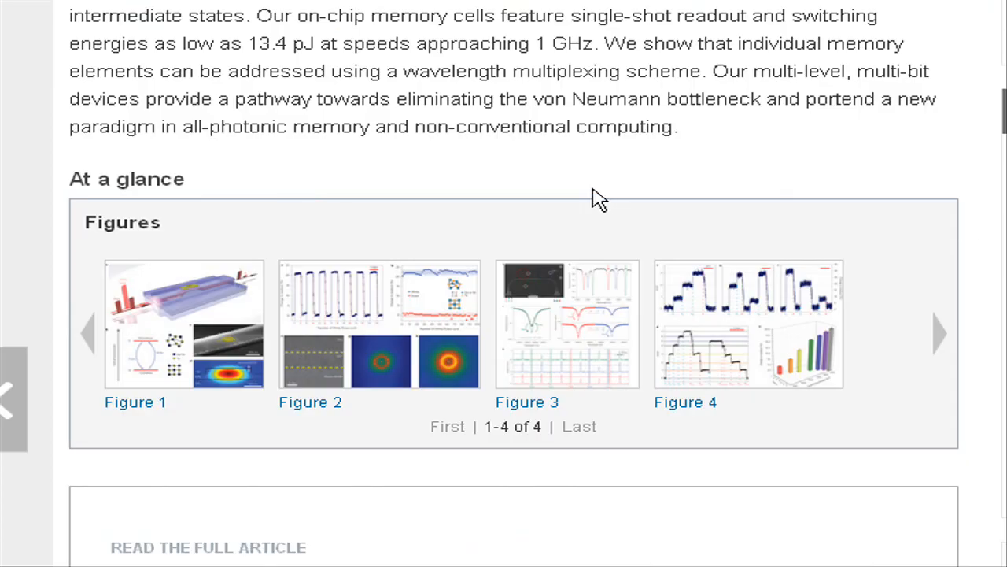
Preview Figure 1, then advance to Figure 2 on reversible single-shot switching
click(184, 324)
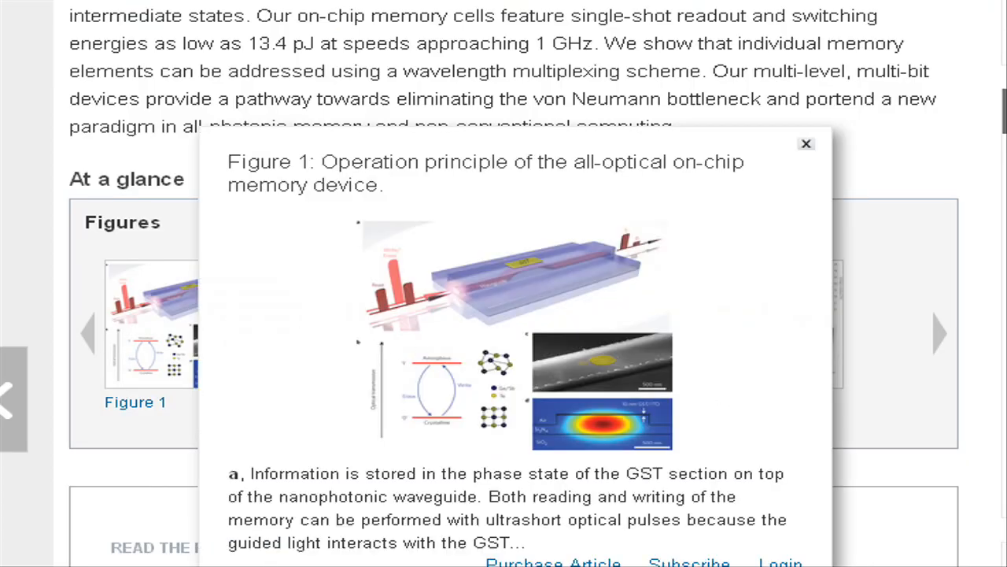
mouse_move(854, 264)
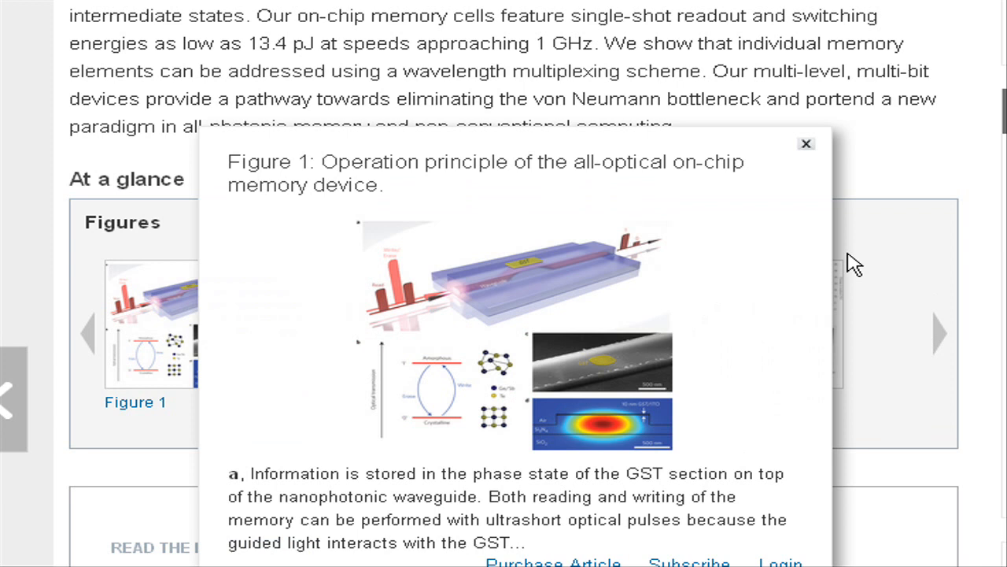
click(941, 332)
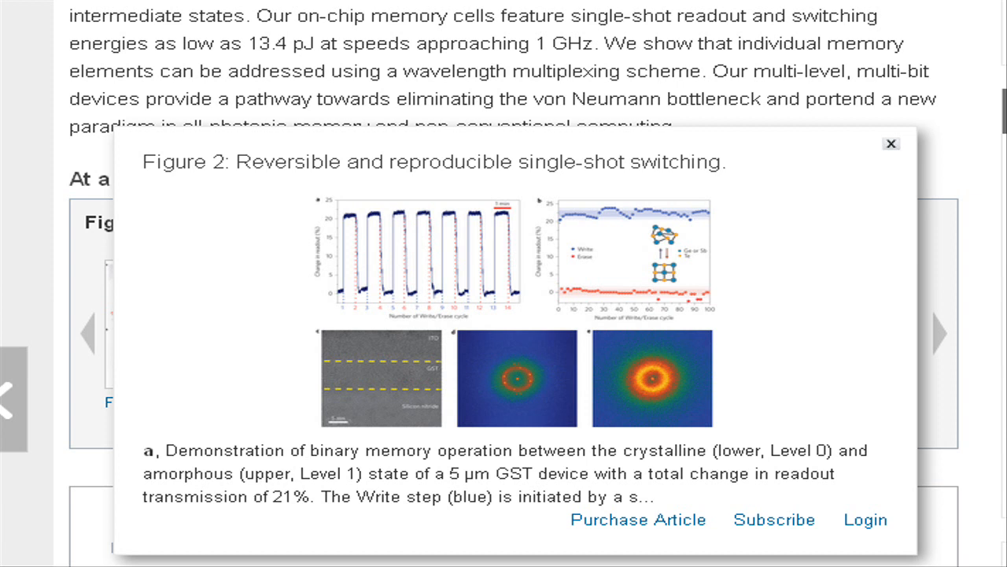
Close the Figure 2 preview popup
click(942, 332)
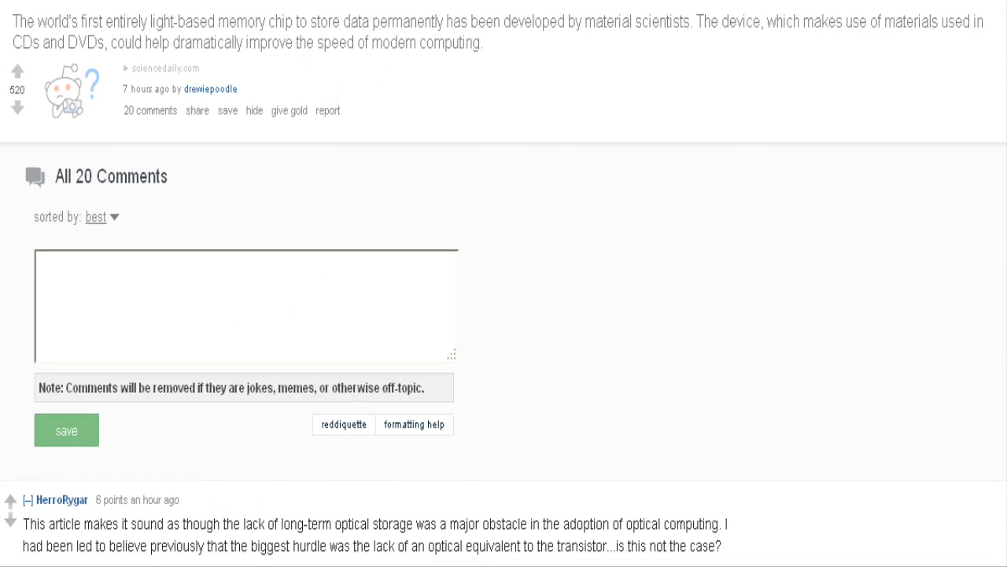
Scroll past the replies about 'permanent' to the optical memristor comment
scroll(down, 3)
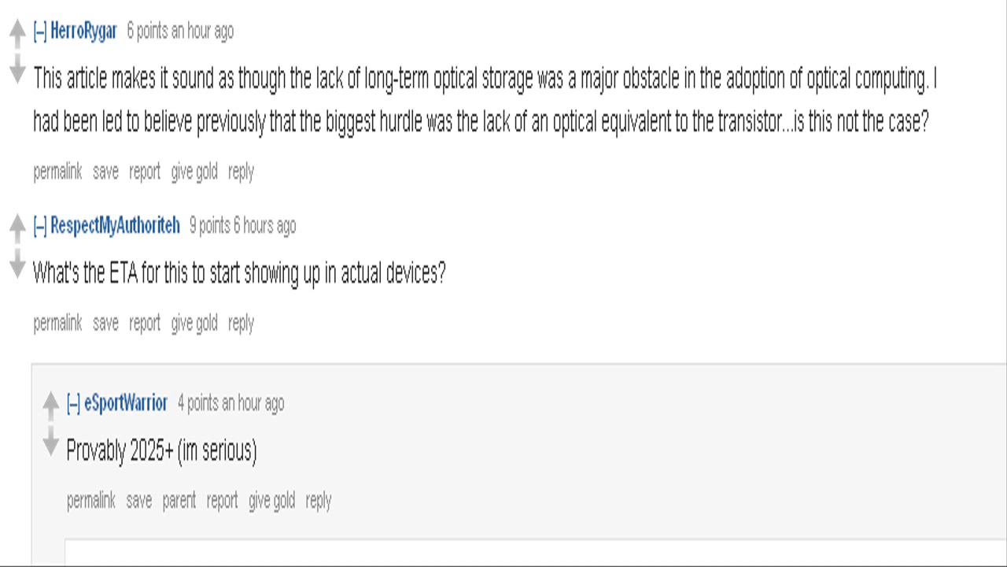
scroll(down, 3)
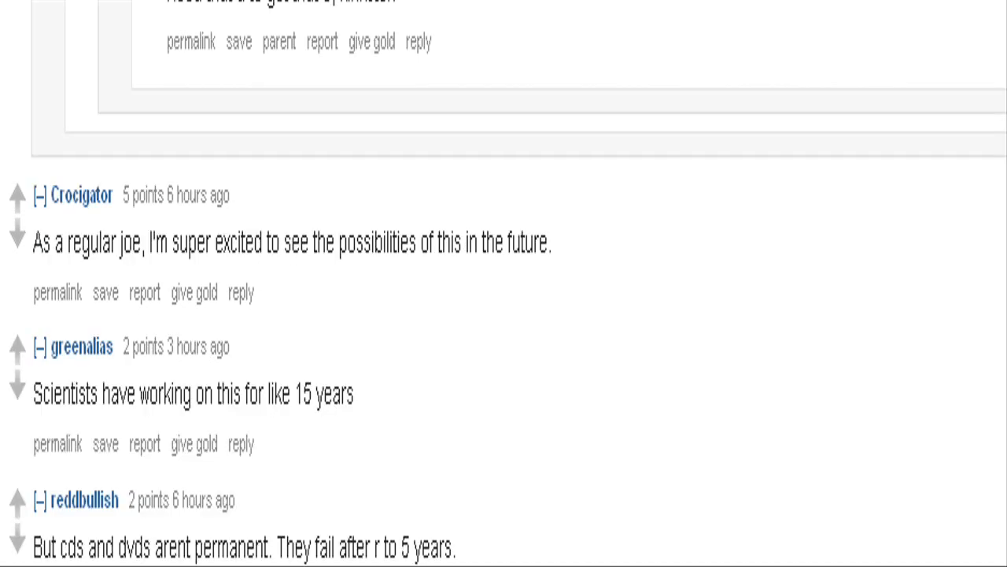
scroll(down, 3)
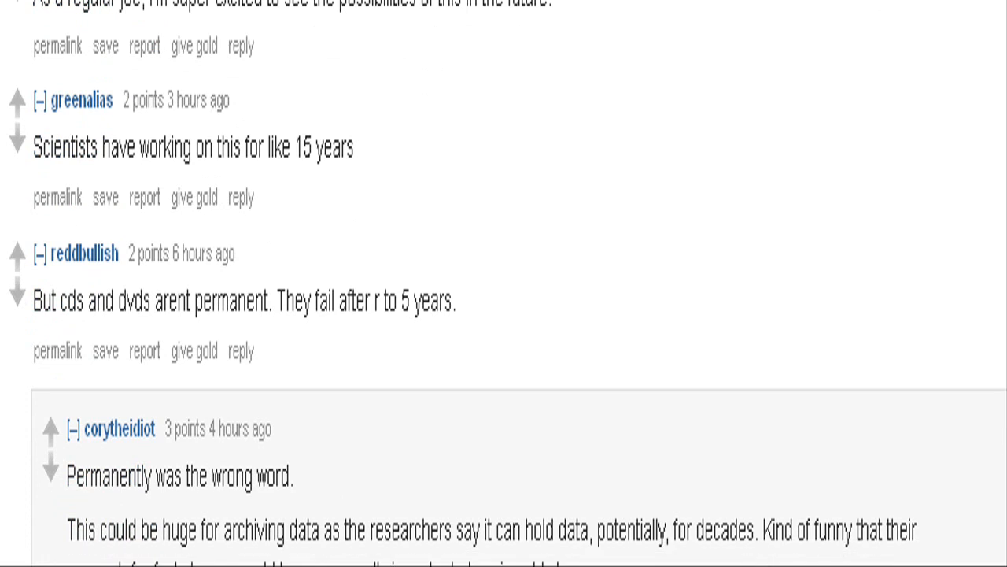
scroll(down, 3)
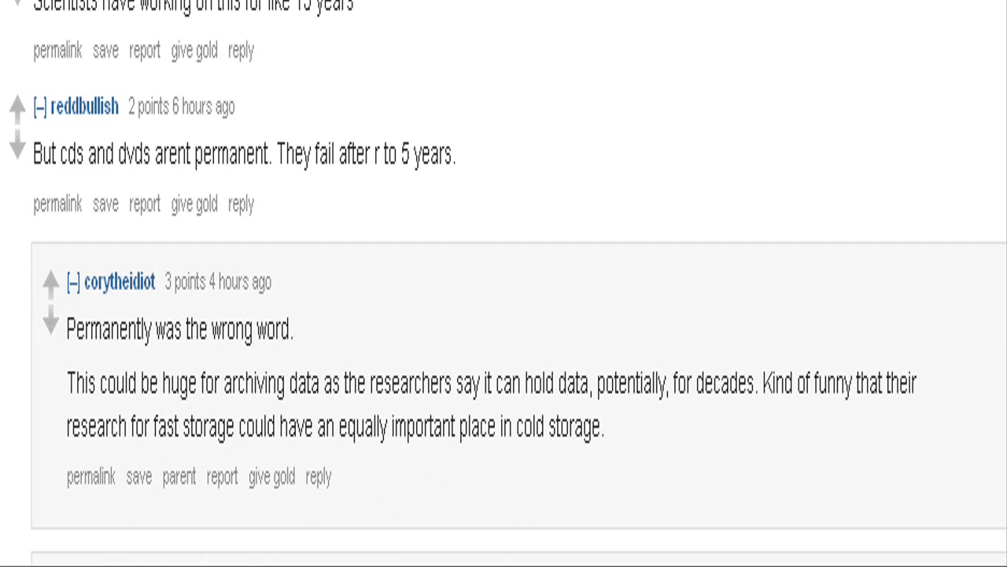
scroll(down, 3)
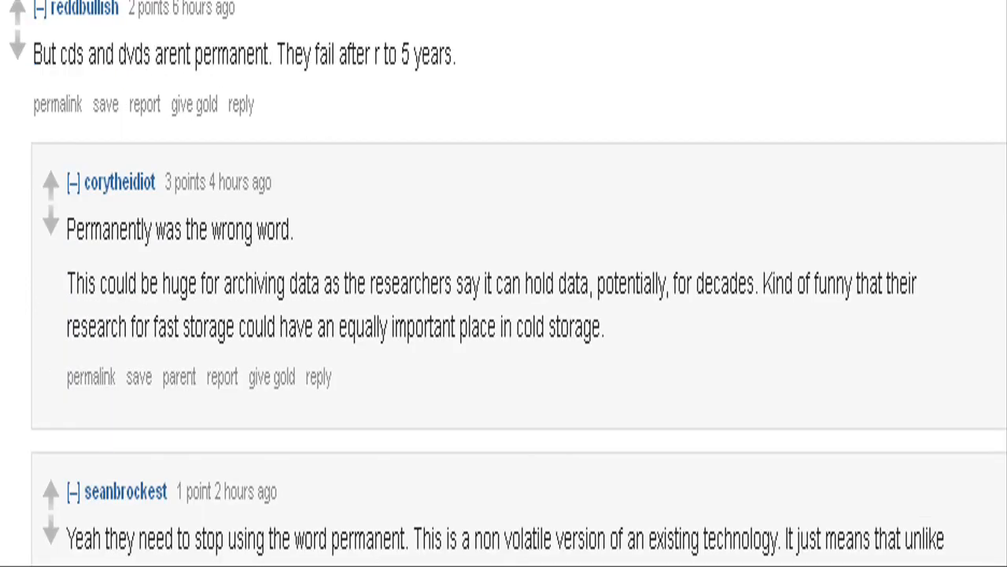
scroll(down, 3)
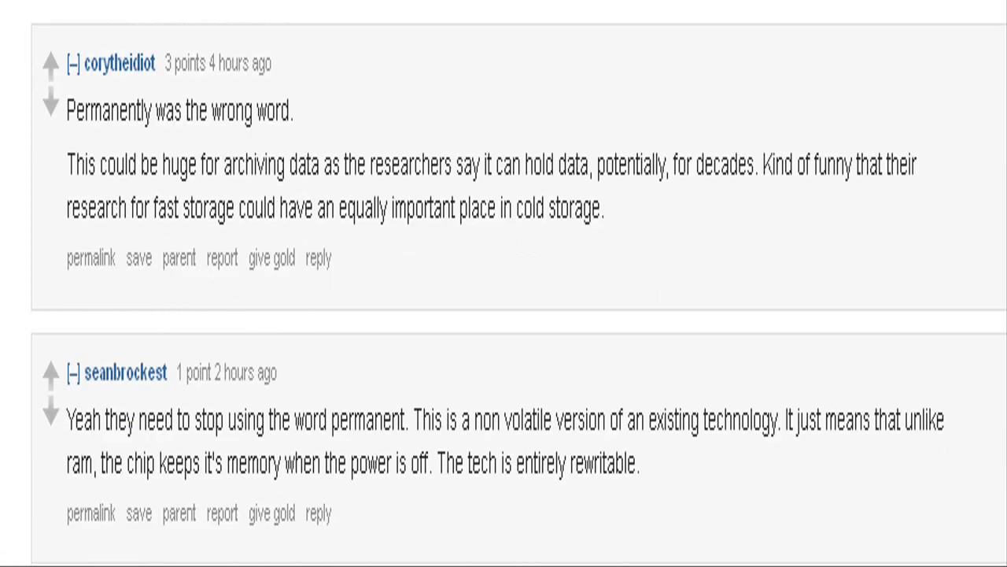
scroll(down, 3)
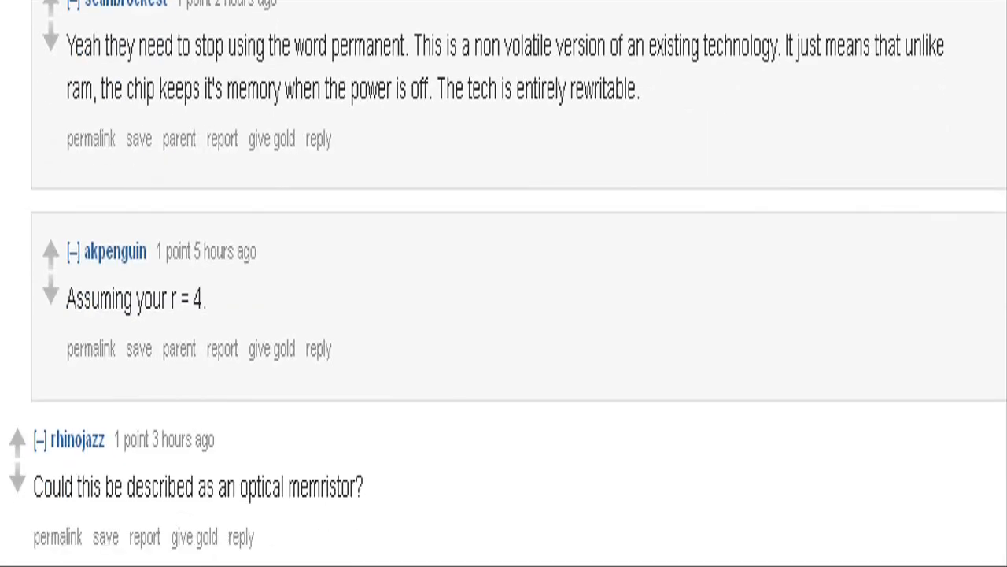